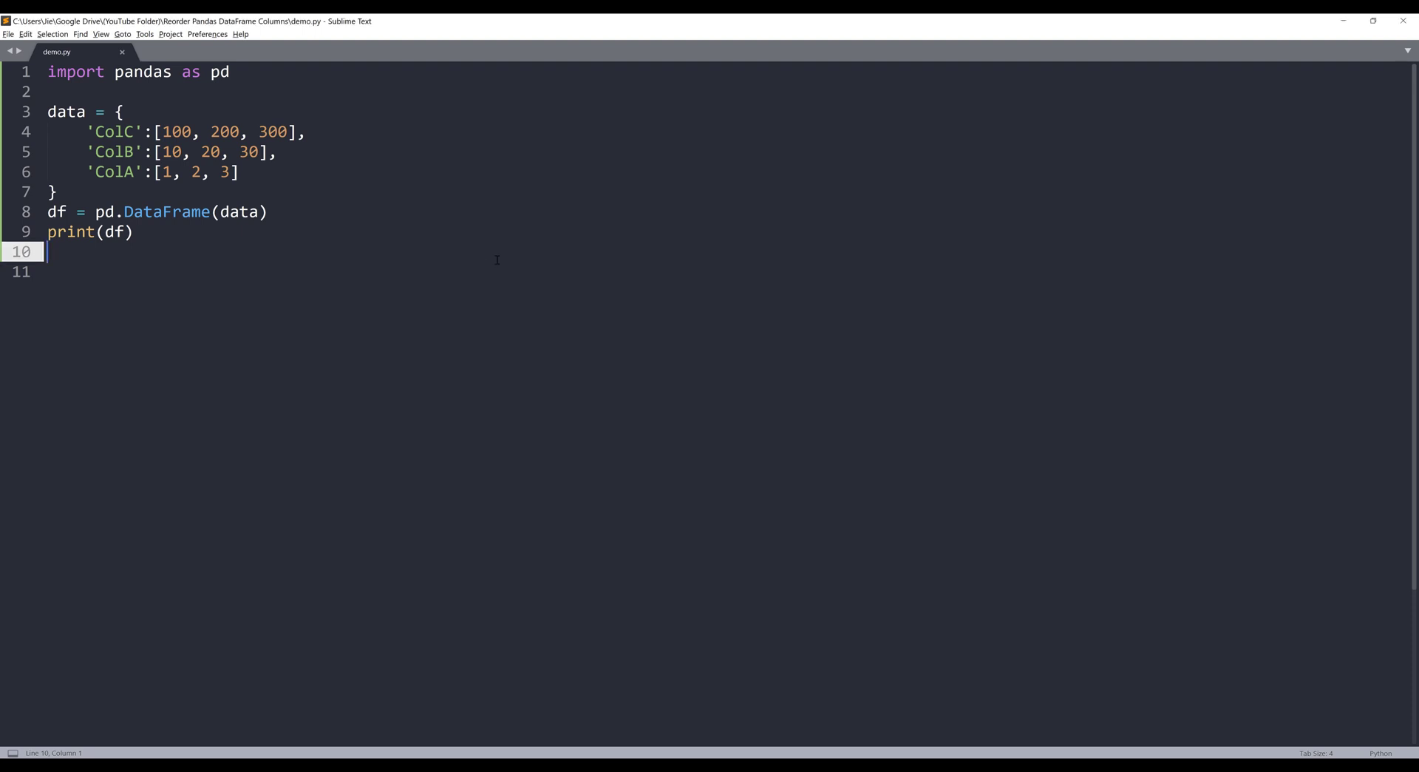
Build demo.py (Ctrl+B) to print the DataFrame in ColC, ColB, ColA order, then move to line 11
key("ctrl+b")
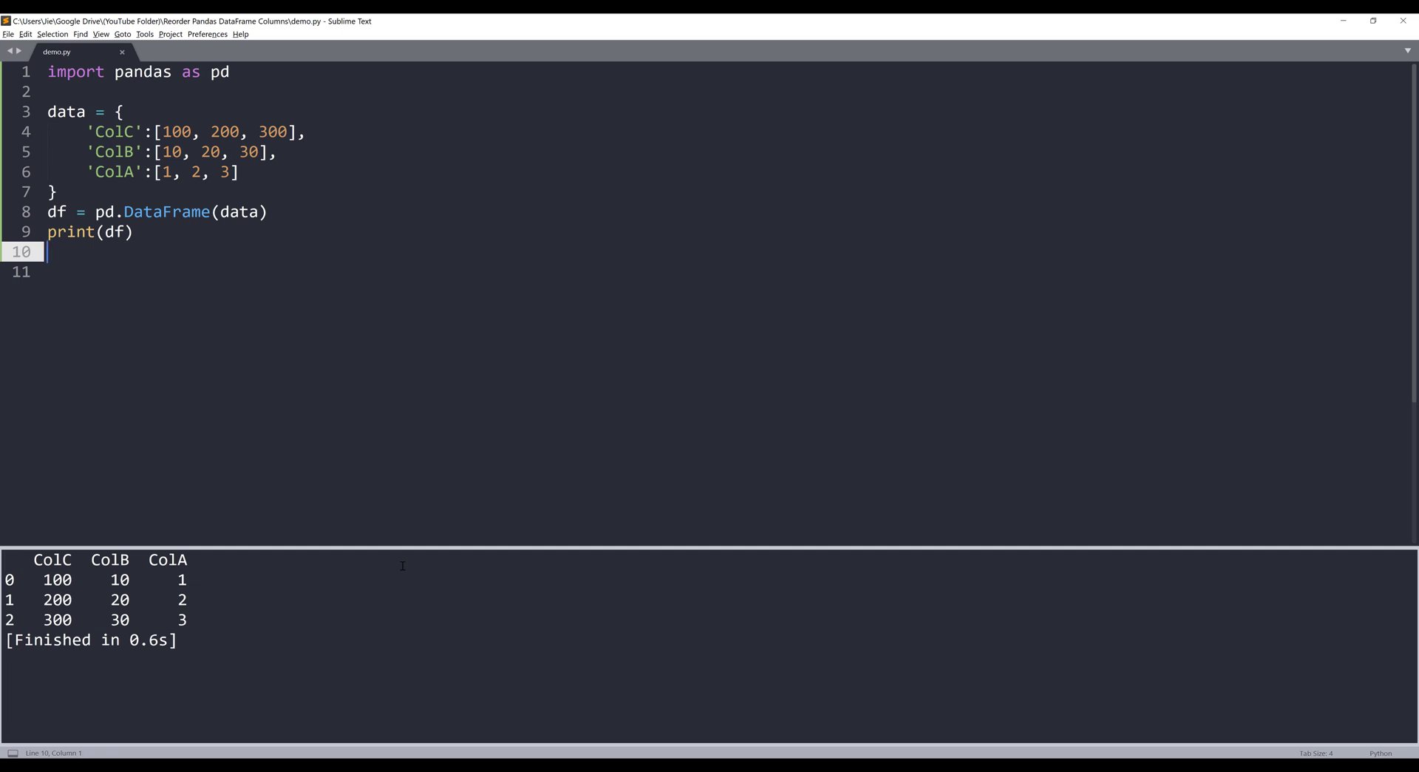
key("enter")
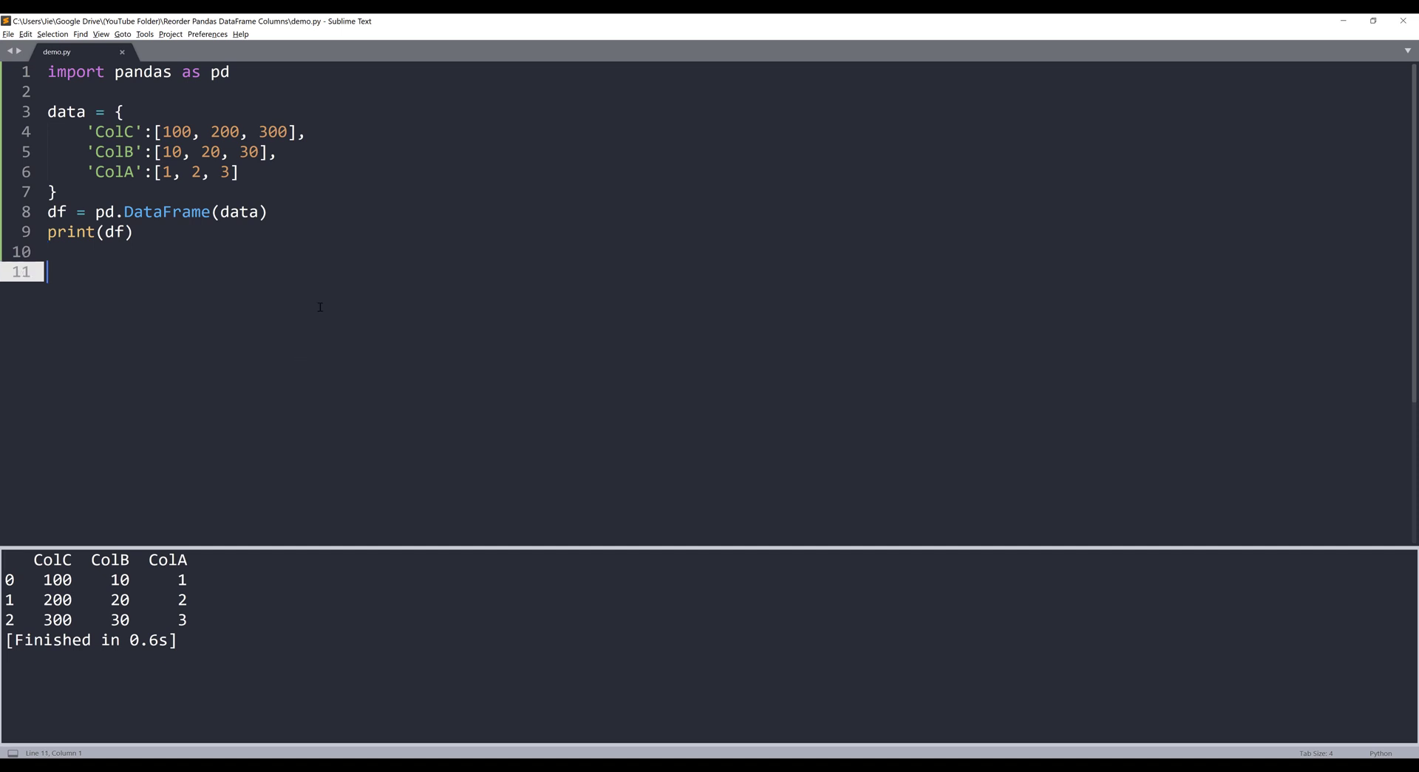
Write new_columns = ['ColA', 'ColB', 'ColC'] on line 11 below the print
type("new")
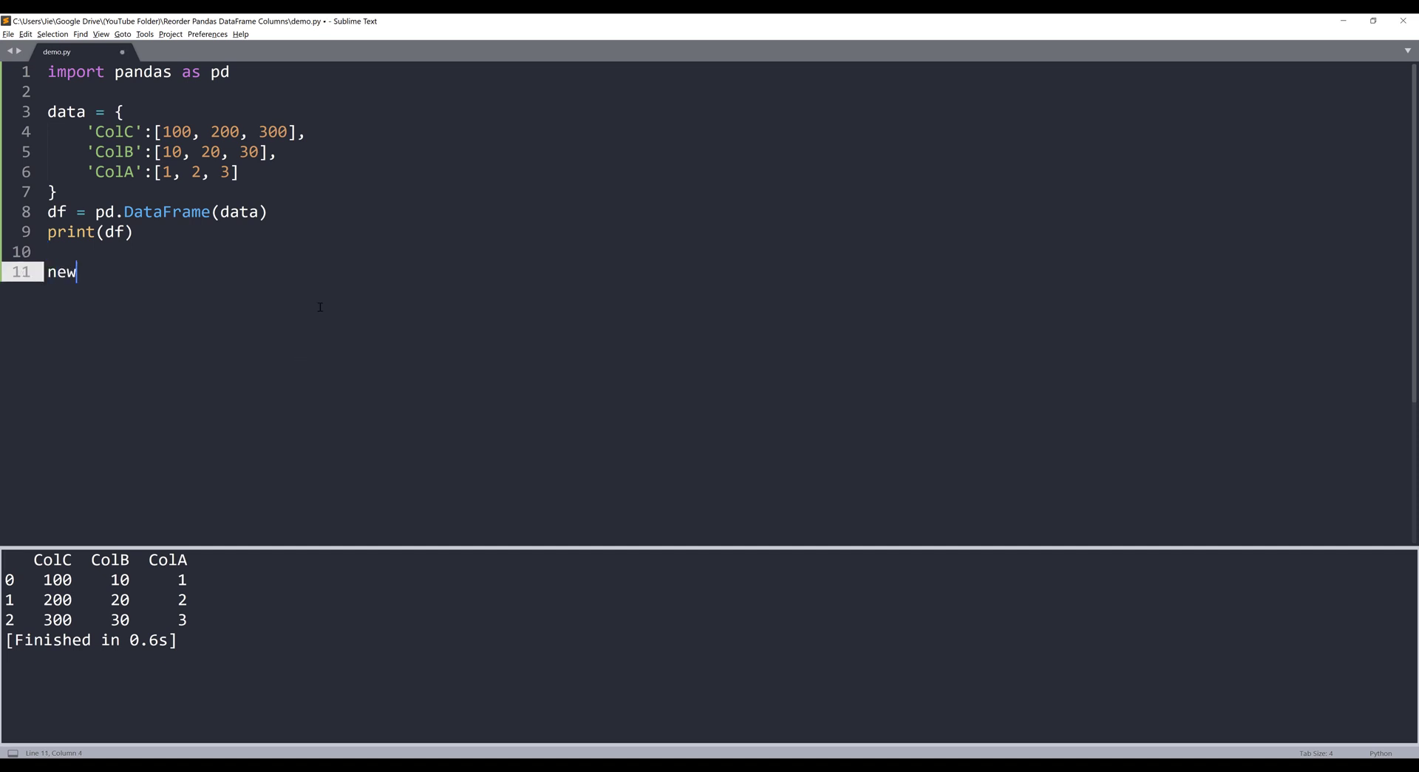
type("_columns = ['")
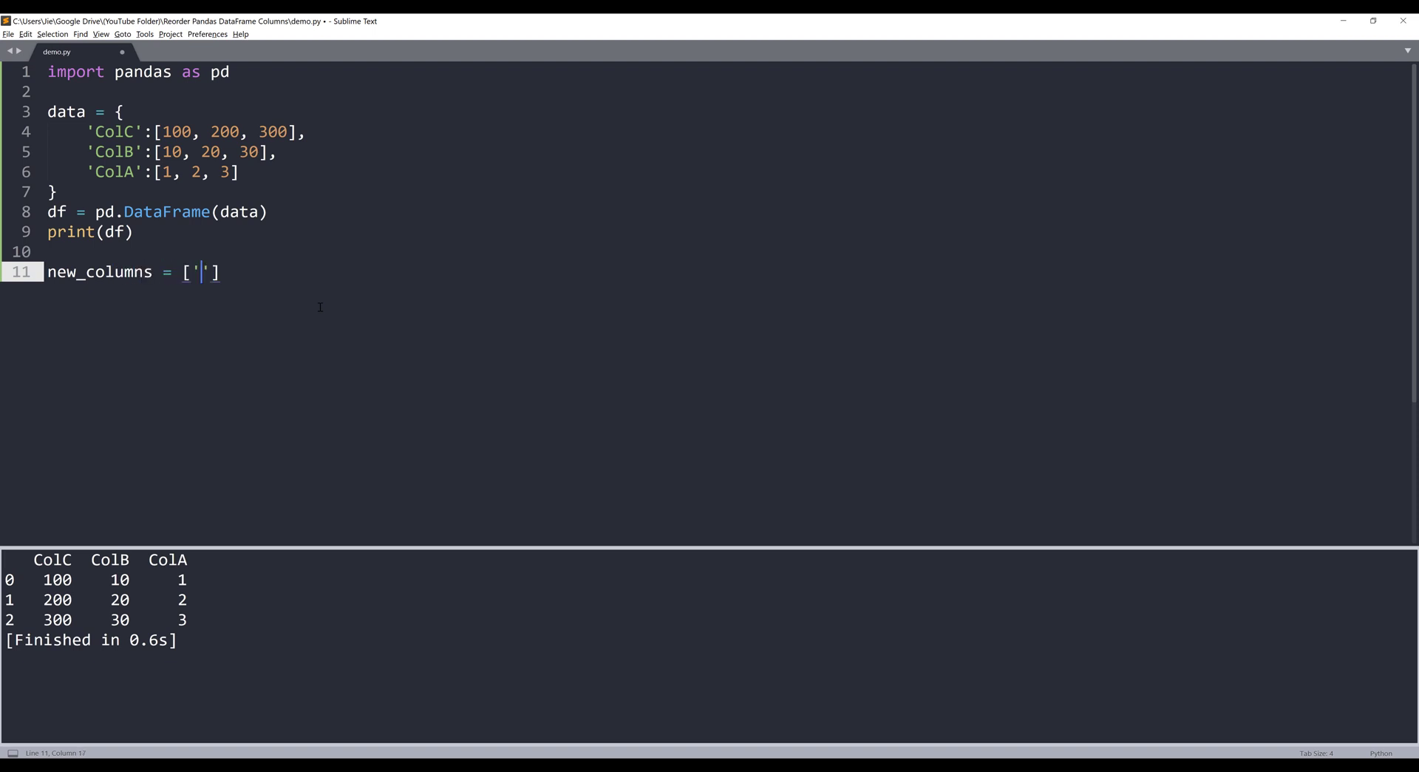
type("Col")
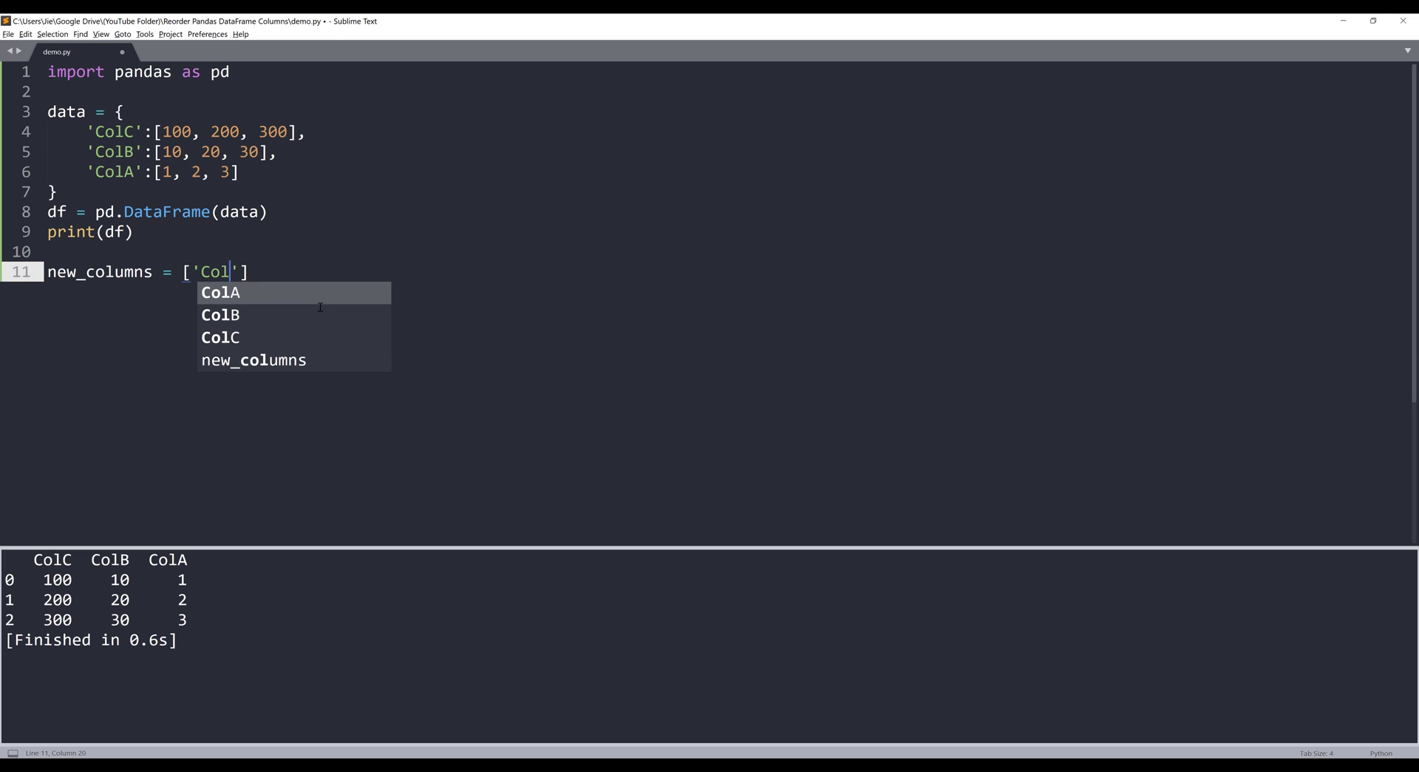
type("A', 'ColB', 'ColC")
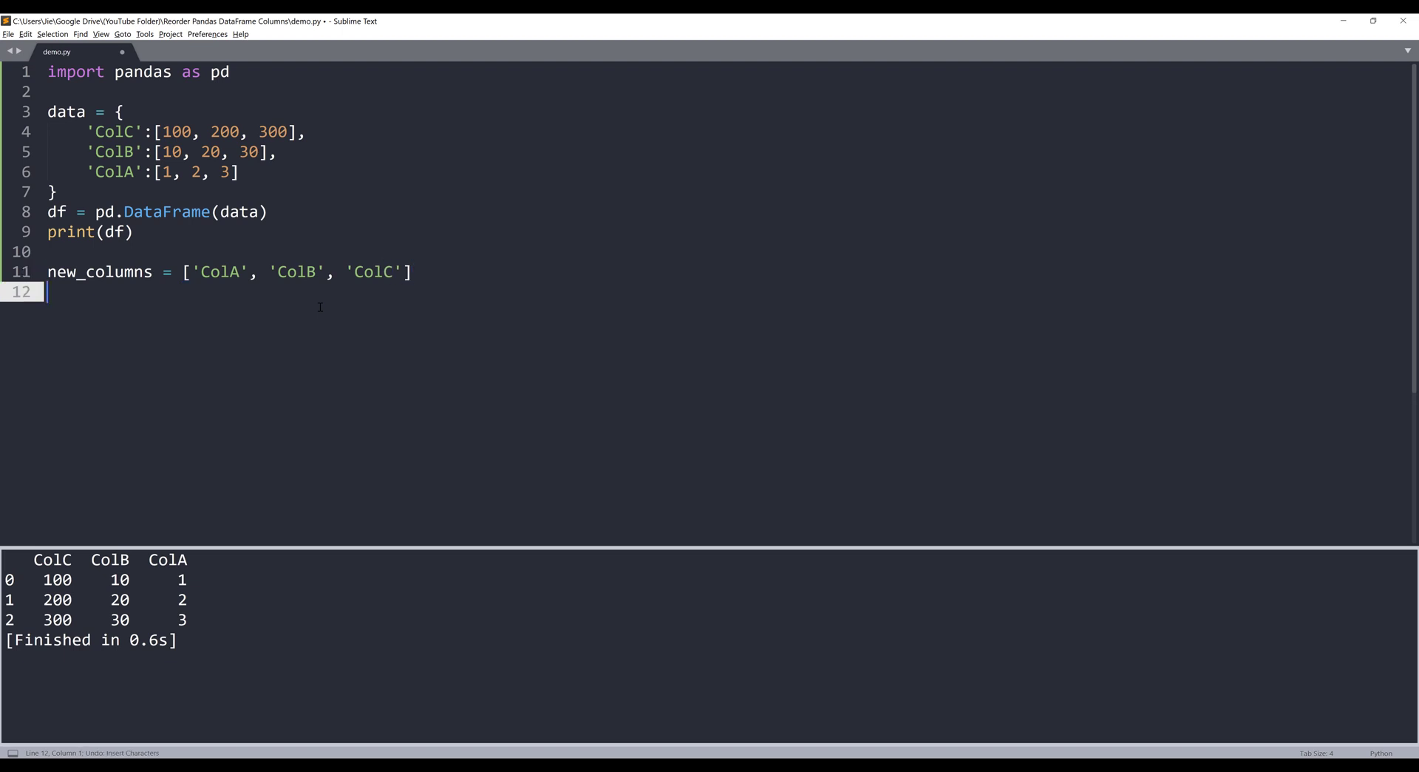
Write df = df[new_columns] and print(df), then build to show columns reordered ColA, ColB, ColC
type("df =")
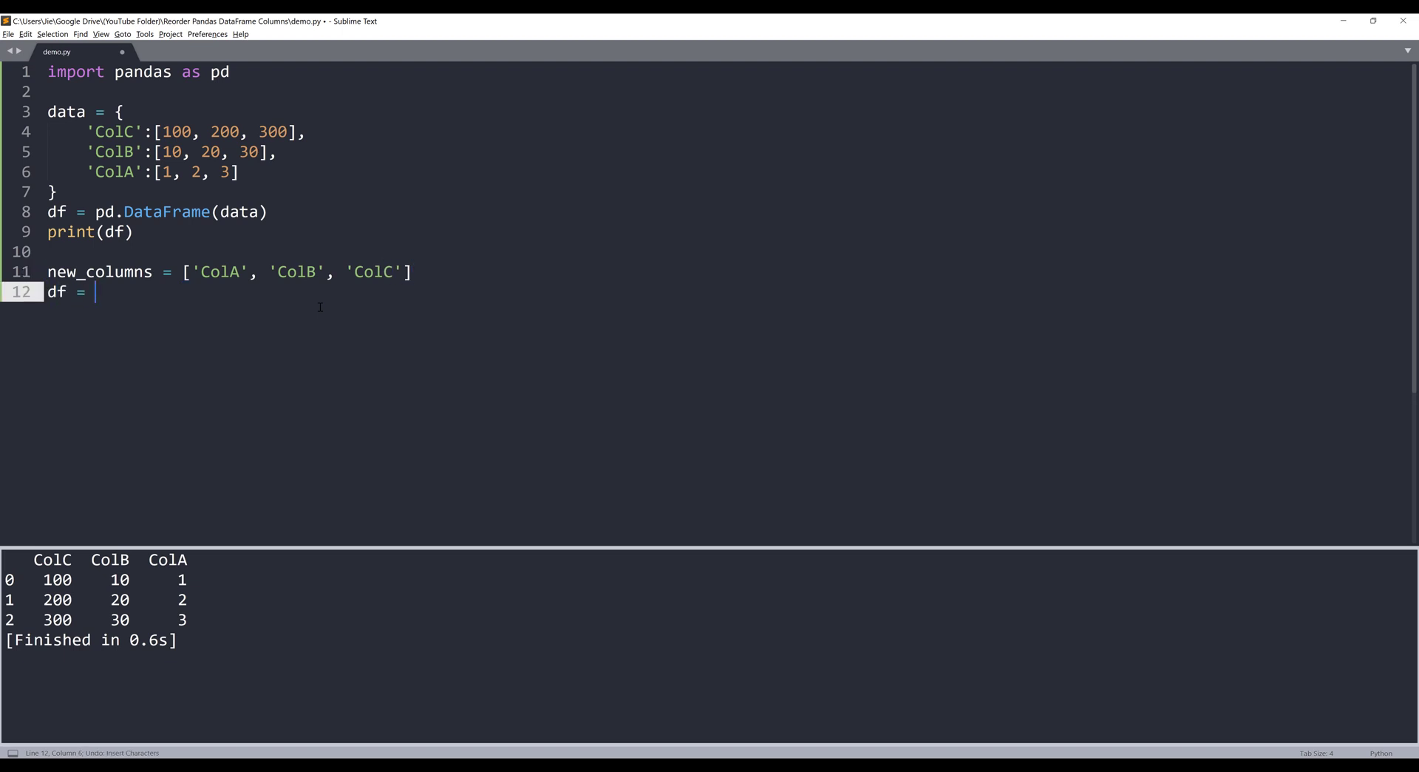
type("df[new_columns")
type("print(")
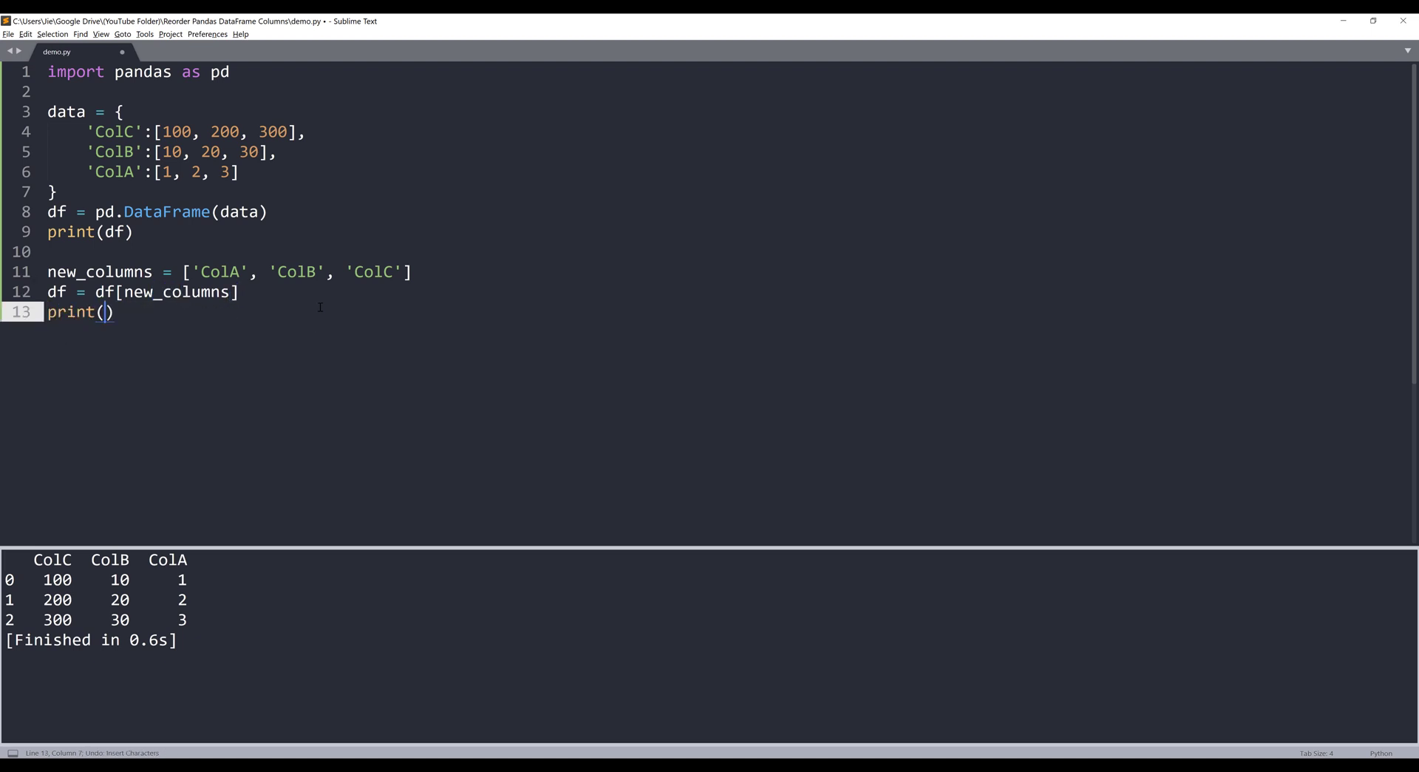
type("df")
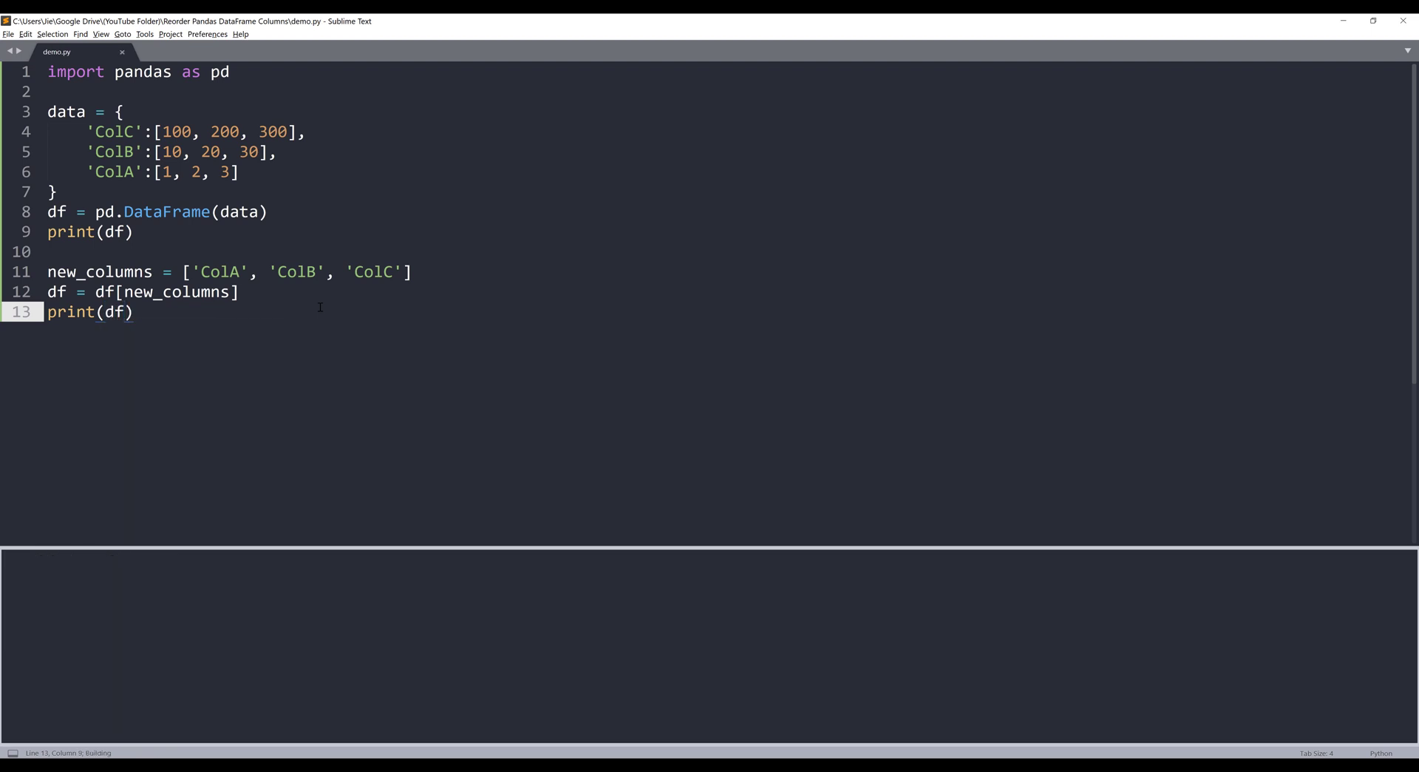
key("ctrl+b")
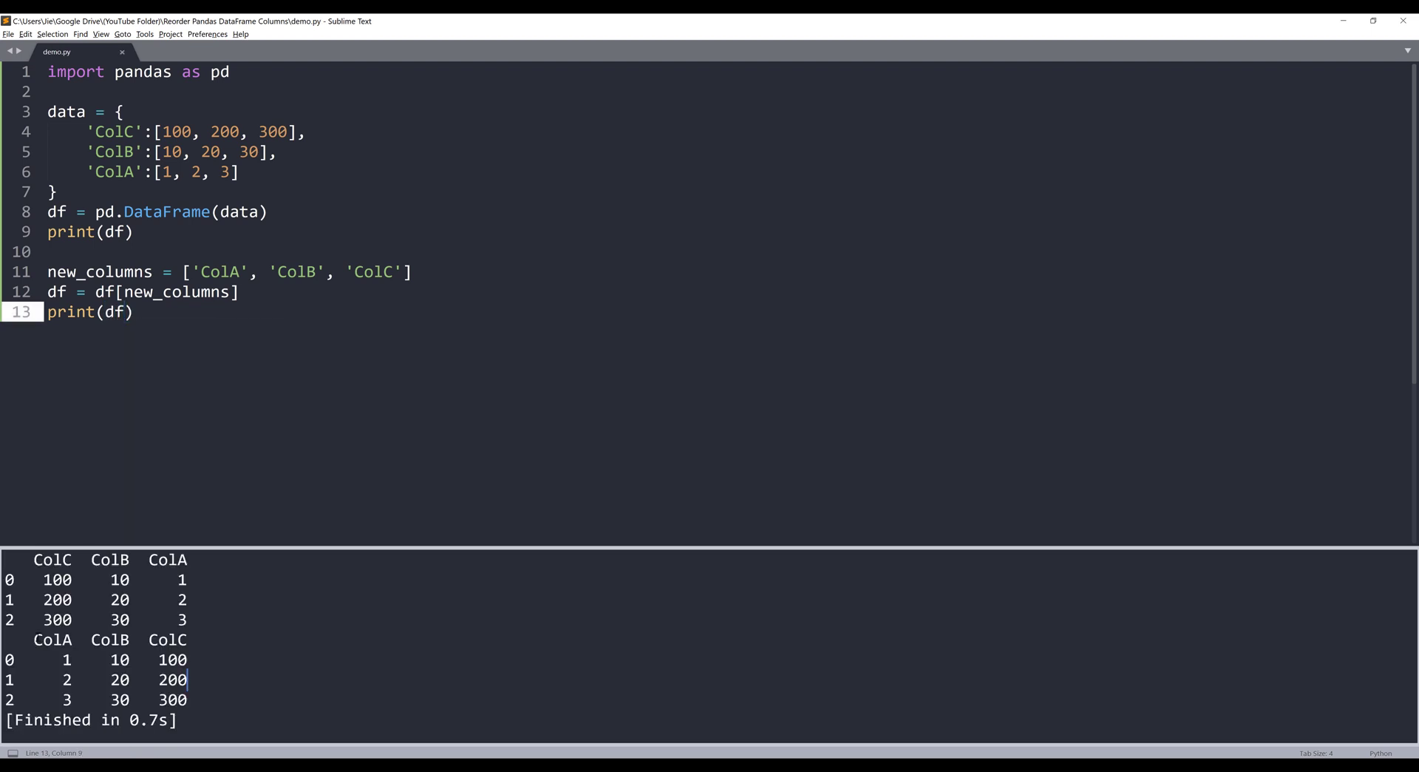